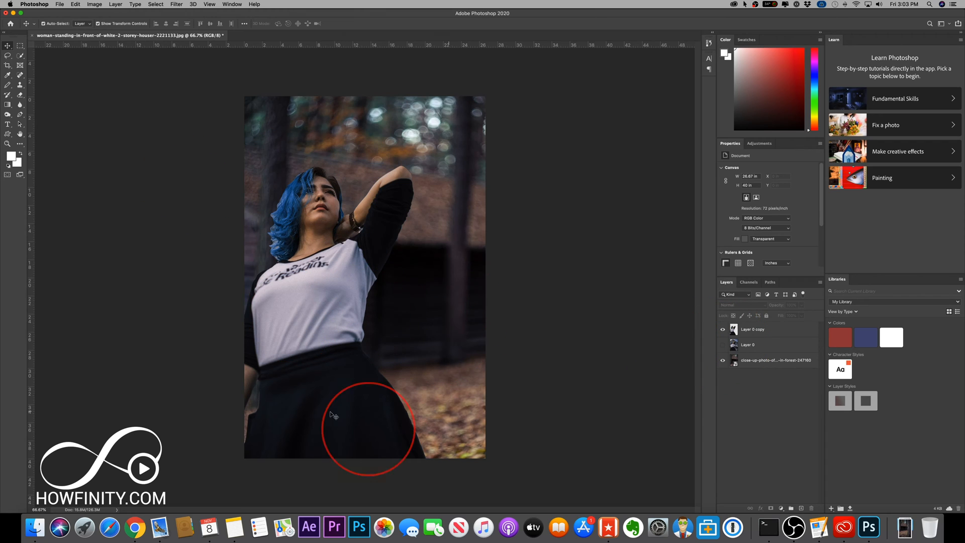
mouse_move(234, 177)
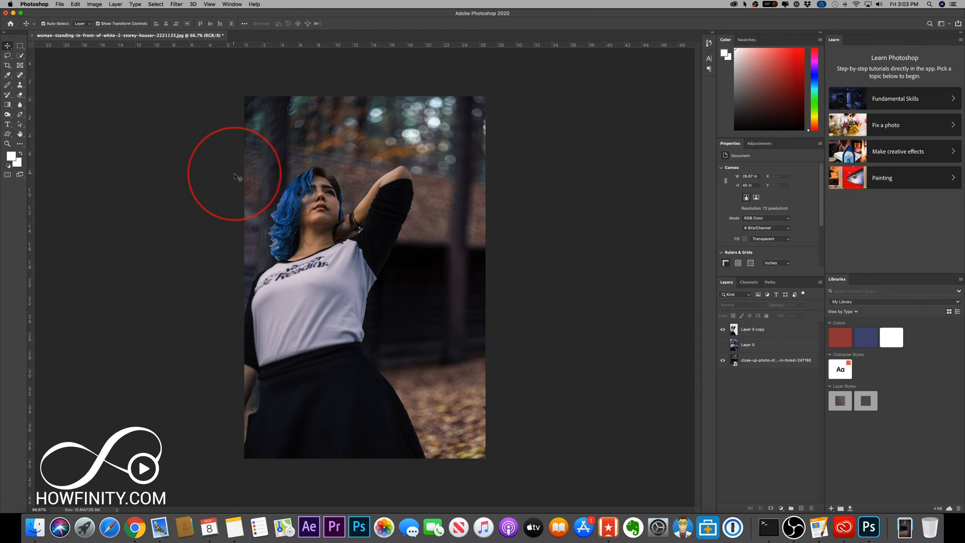
- Attempt a quick selection on the photo and dismiss the no-layers-selected warning
left_click(21, 56)
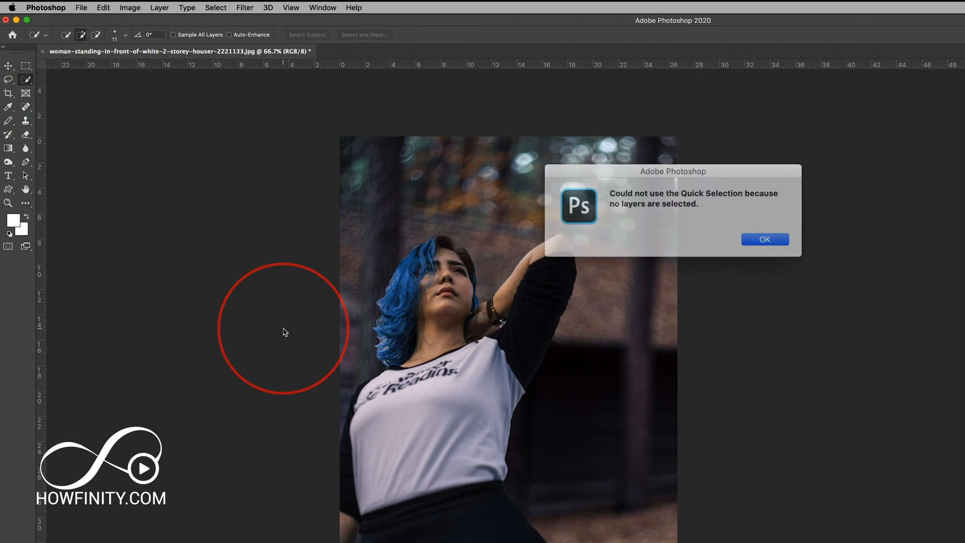
left_click(765, 239)
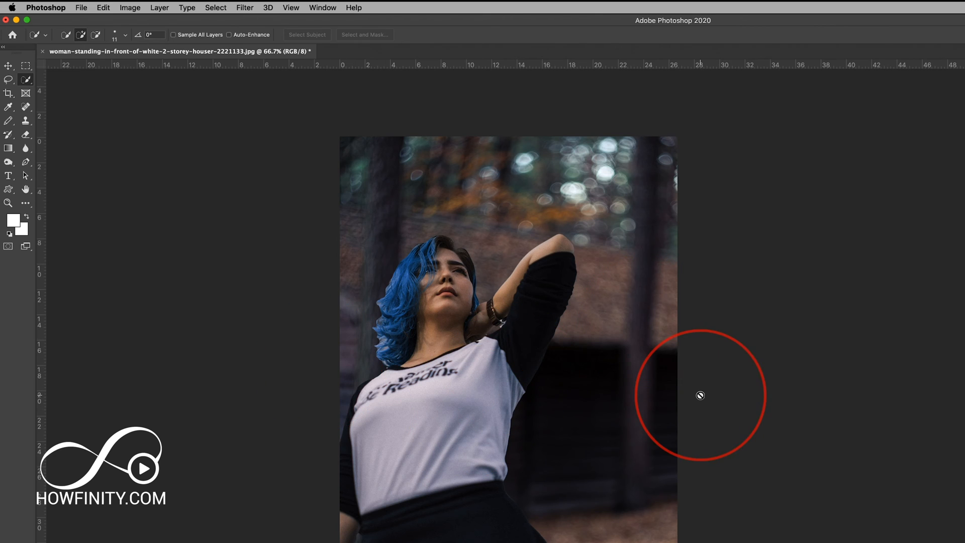
mouse_move(506, 475)
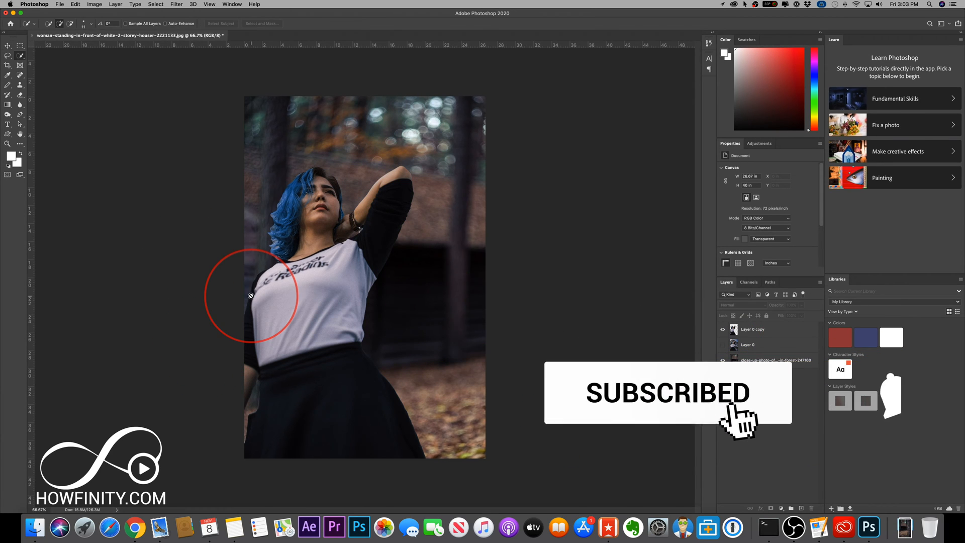
- Start a new document using the 1080 by 1920 custom preset
left_click(60, 4)
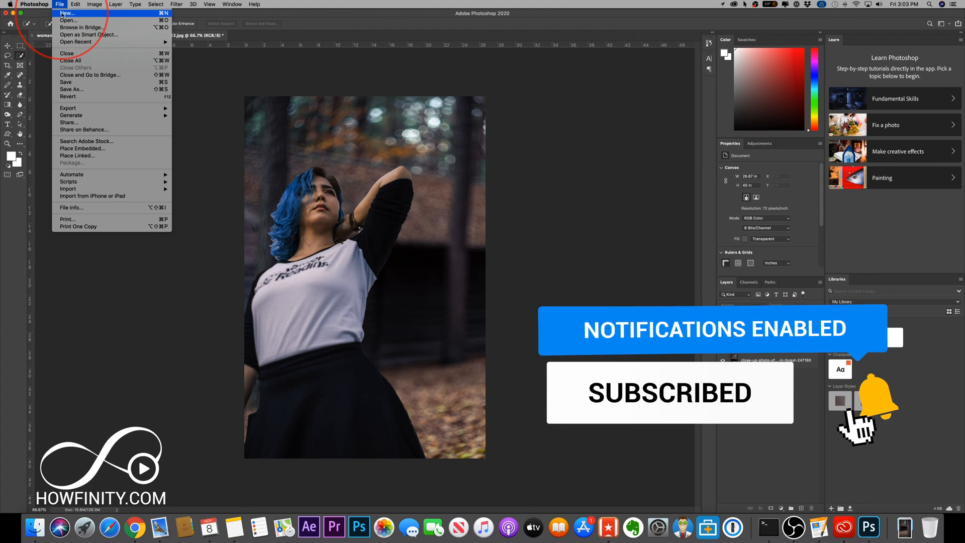
left_click(66, 13)
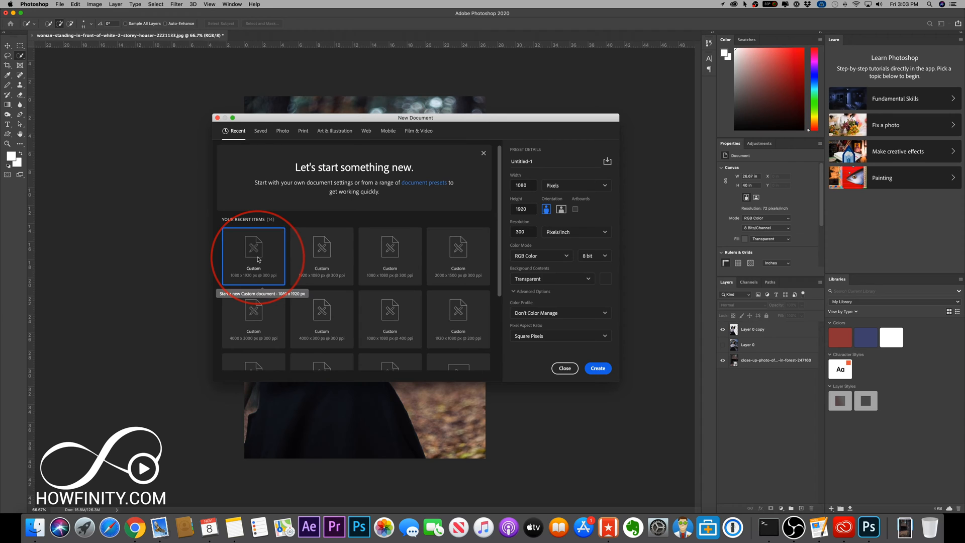
left_click(596, 368)
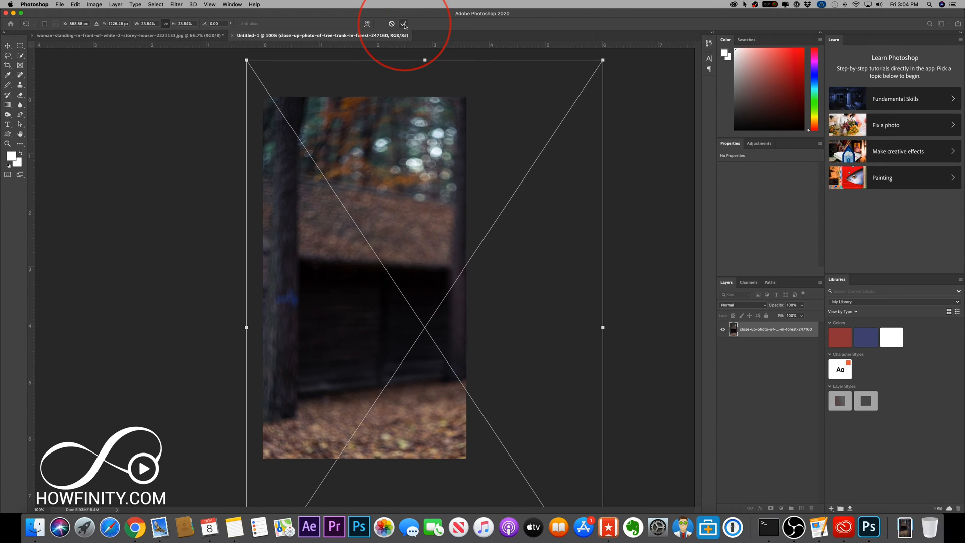
- Commit the forest placement, then scale the woman's photo from its corner to fill the canvas
left_click(404, 24)
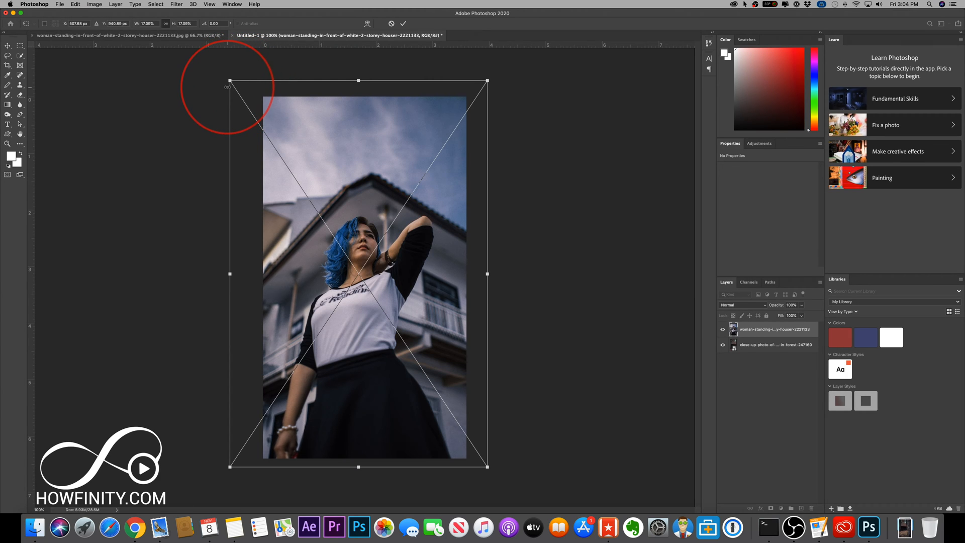
left_click_drag(228, 80, 323, 219)
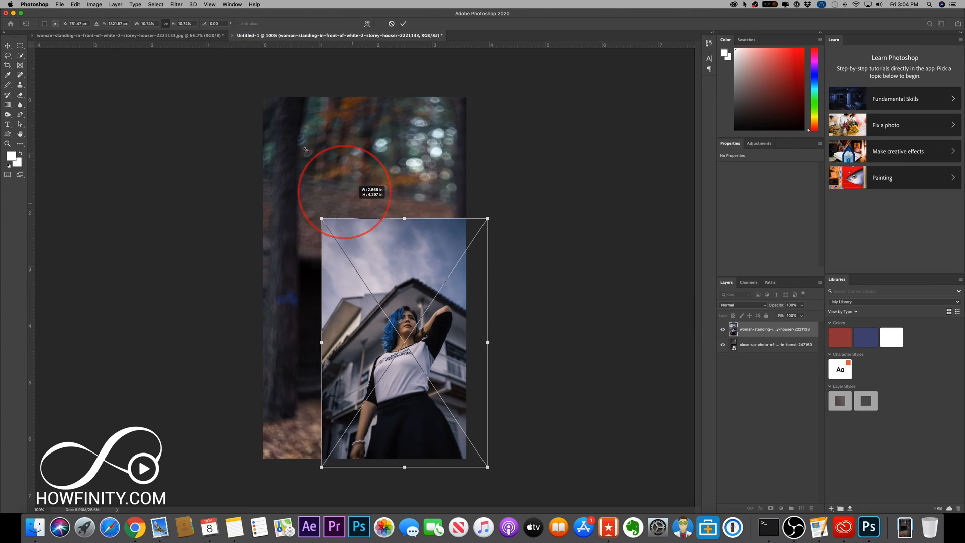
left_click_drag(322, 218, 222, 70)
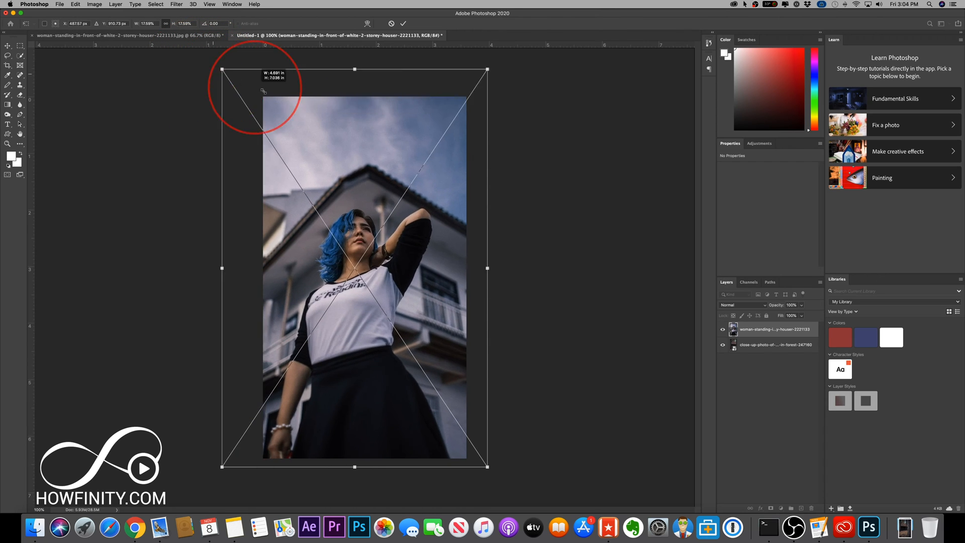
left_click_drag(223, 69, 246, 103)
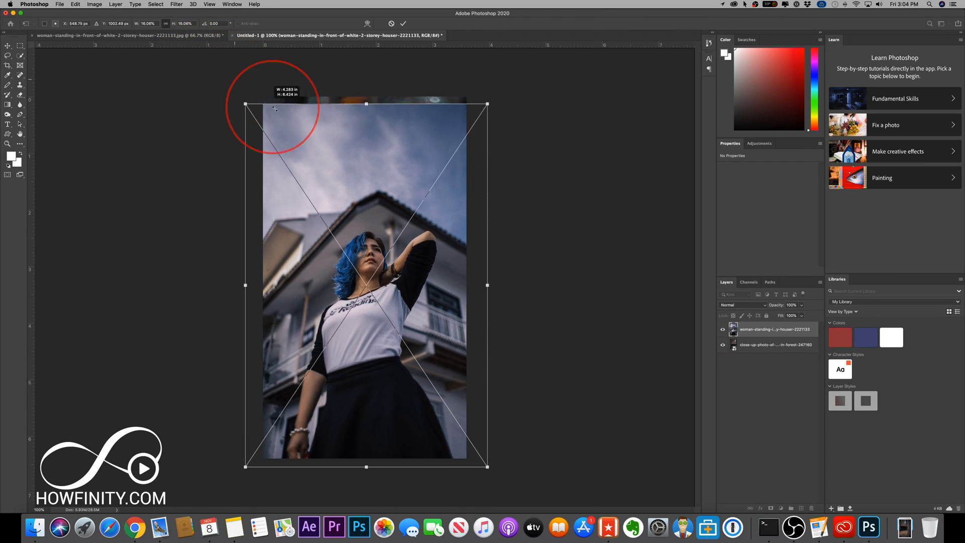
left_click_drag(245, 103, 279, 153)
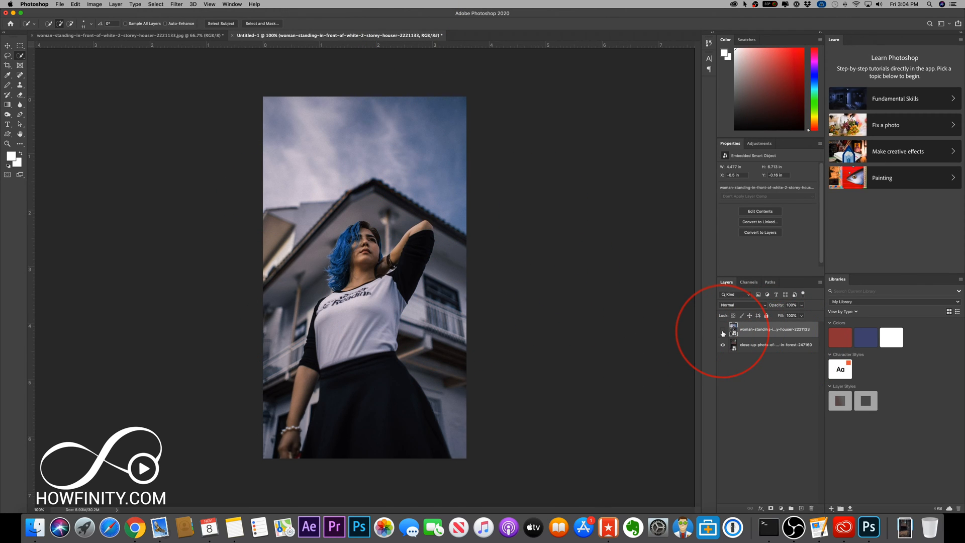
- Use the Object Selection Tool on the woman's layer and run Select Subject to outline her
left_click(723, 333)
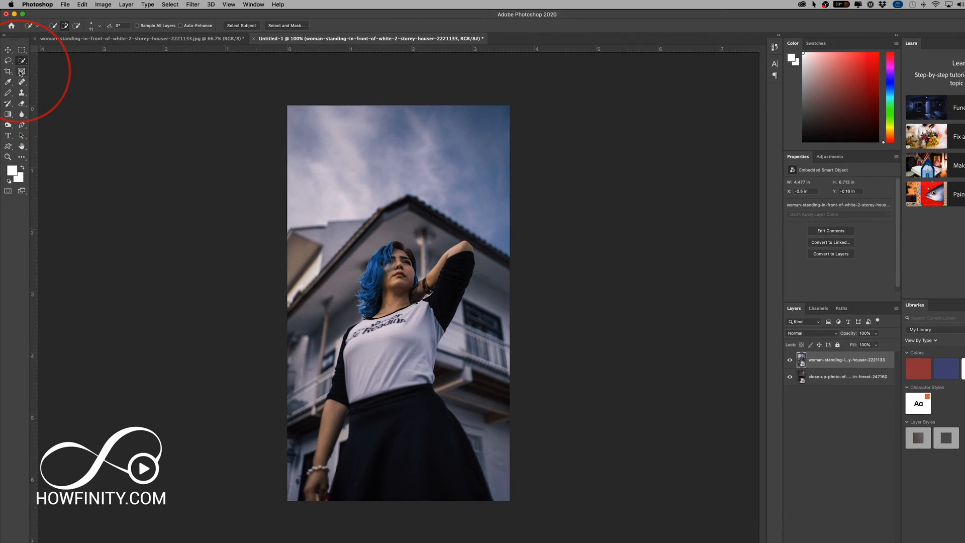
left_click(9, 84)
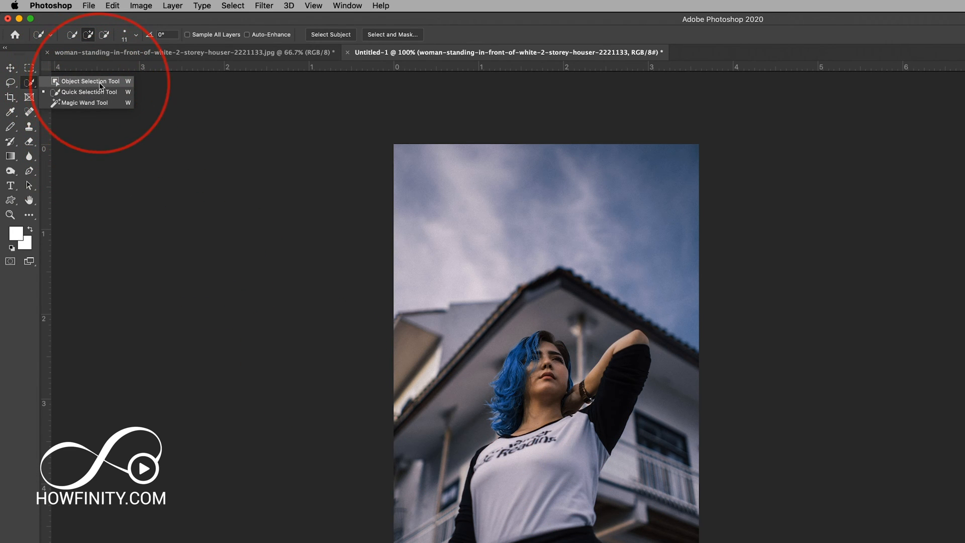
left_click(90, 80)
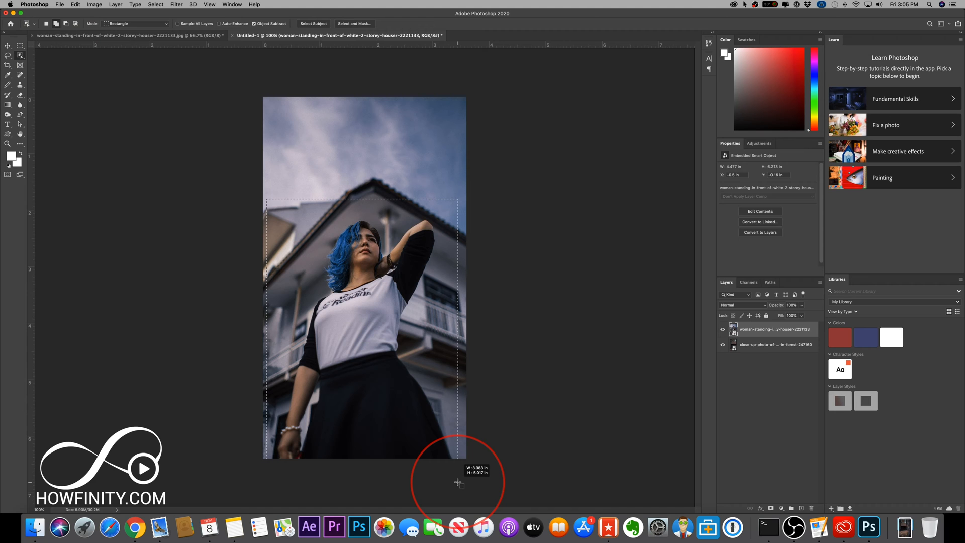
left_click(312, 24)
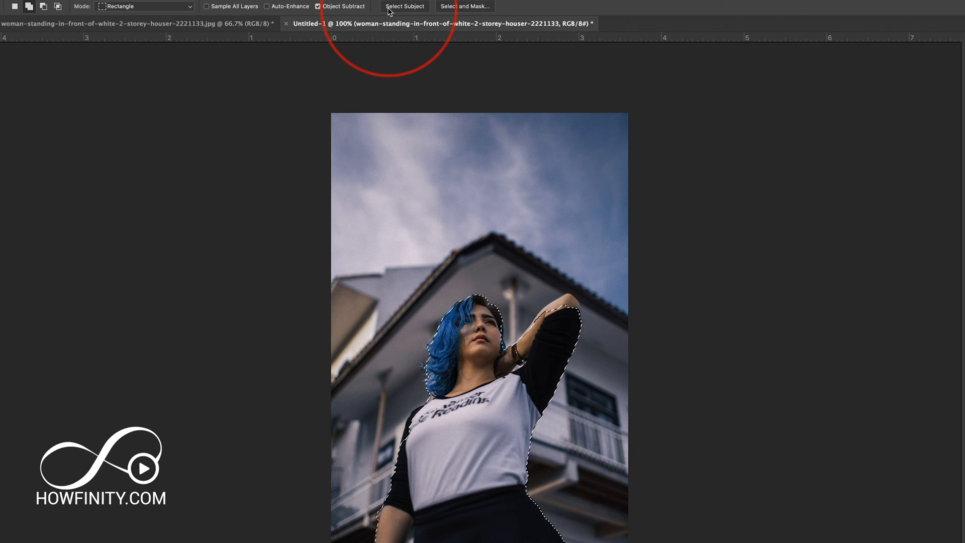
left_click(405, 6)
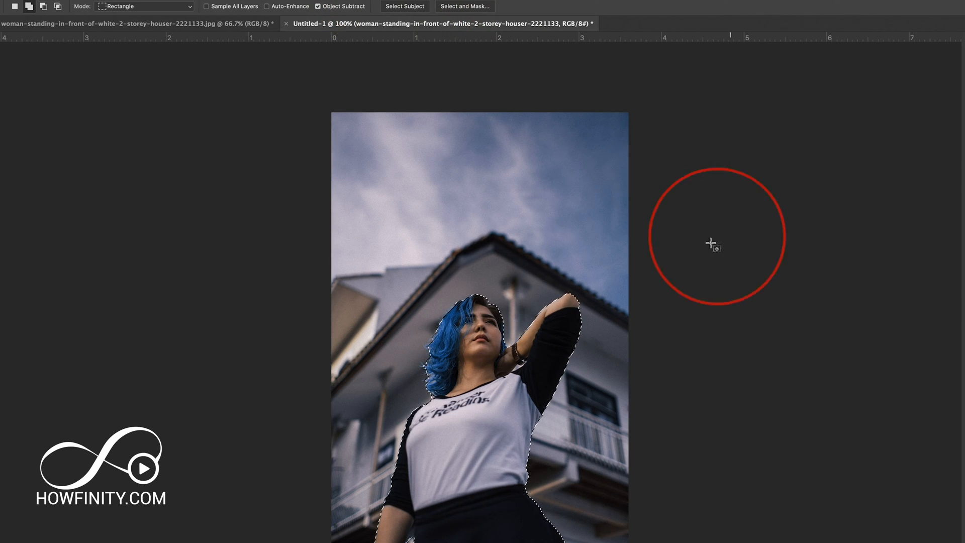
mouse_move(458, 304)
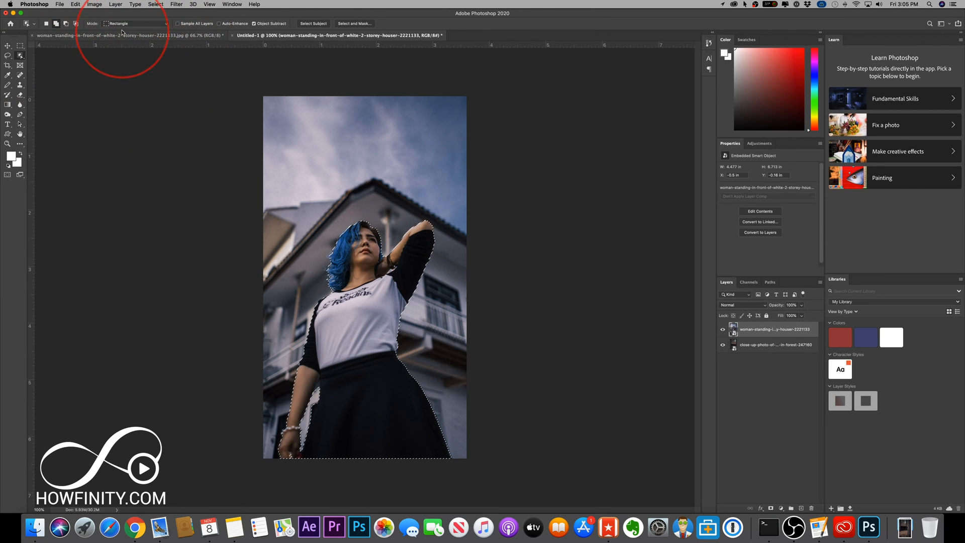
- Keep Rectangle mode for the Object Selection Tool's detection
left_click(136, 23)
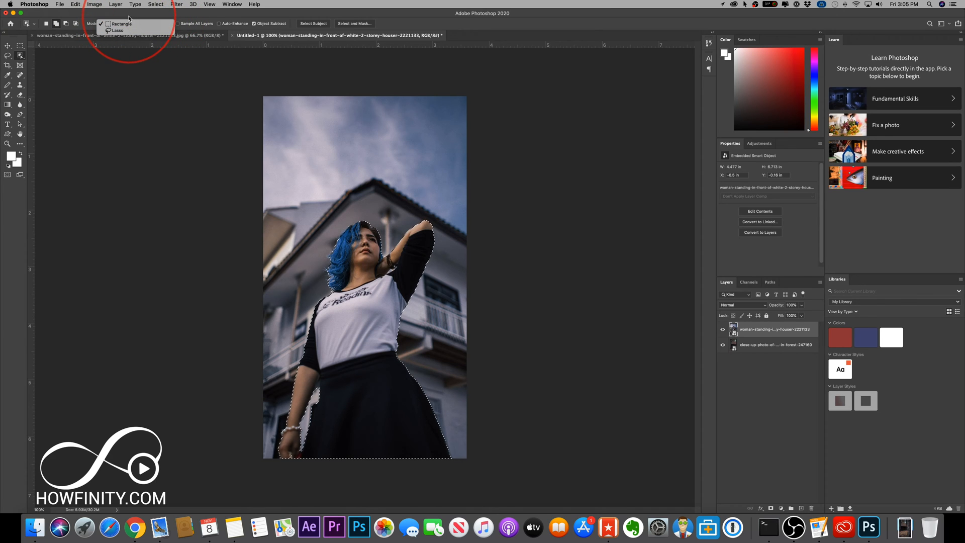
left_click(121, 23)
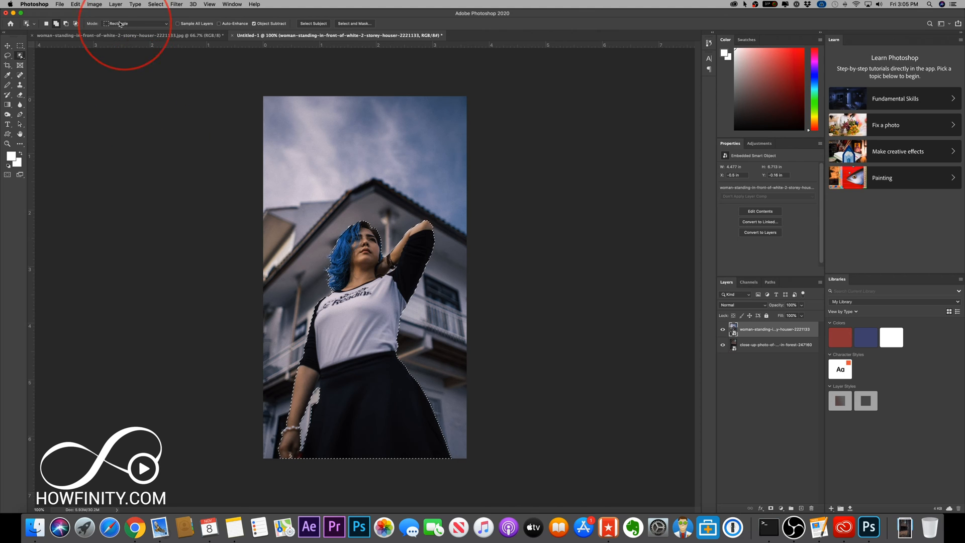
mouse_move(98, 130)
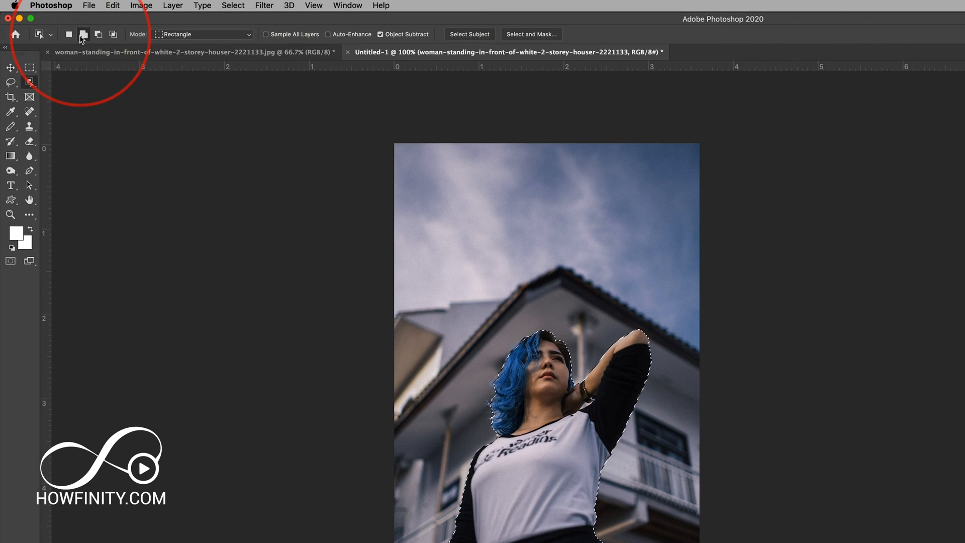
mouse_move(83, 34)
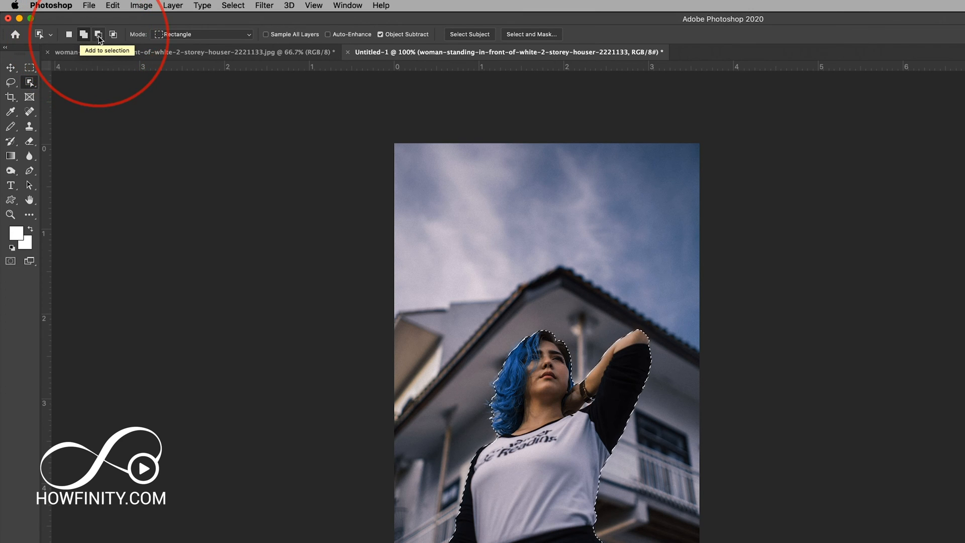
mouse_move(98, 35)
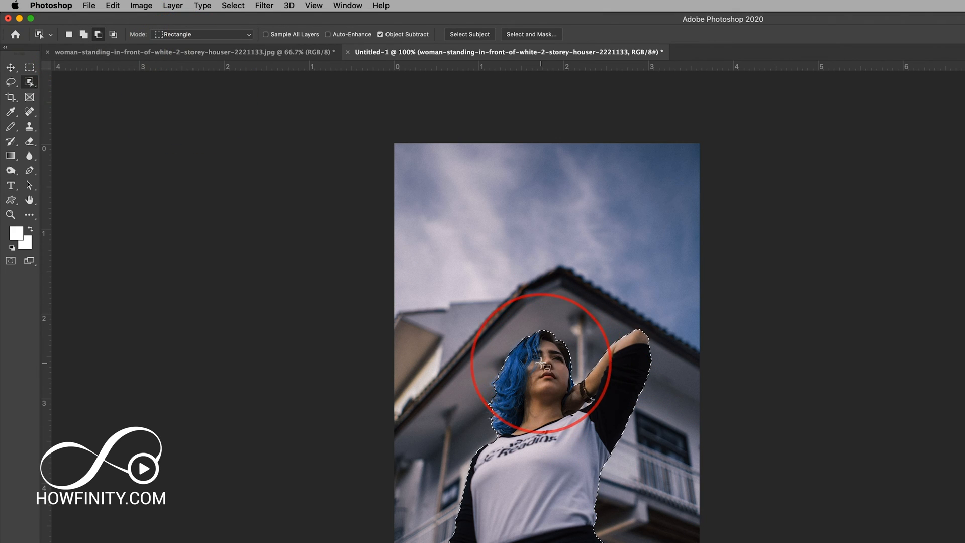
mouse_move(545, 379)
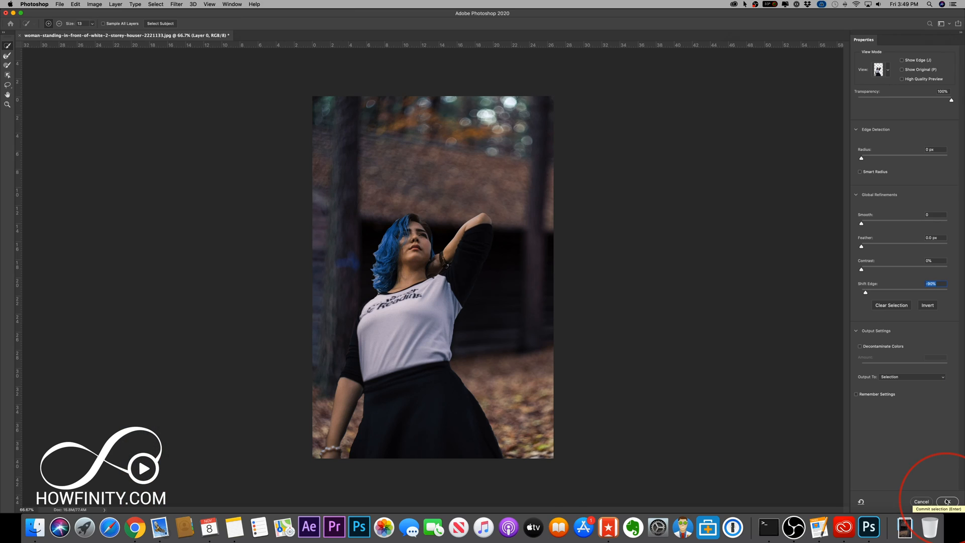
- Apply the refined selection and add a layer mask keeping only the woman visible
left_click(949, 500)
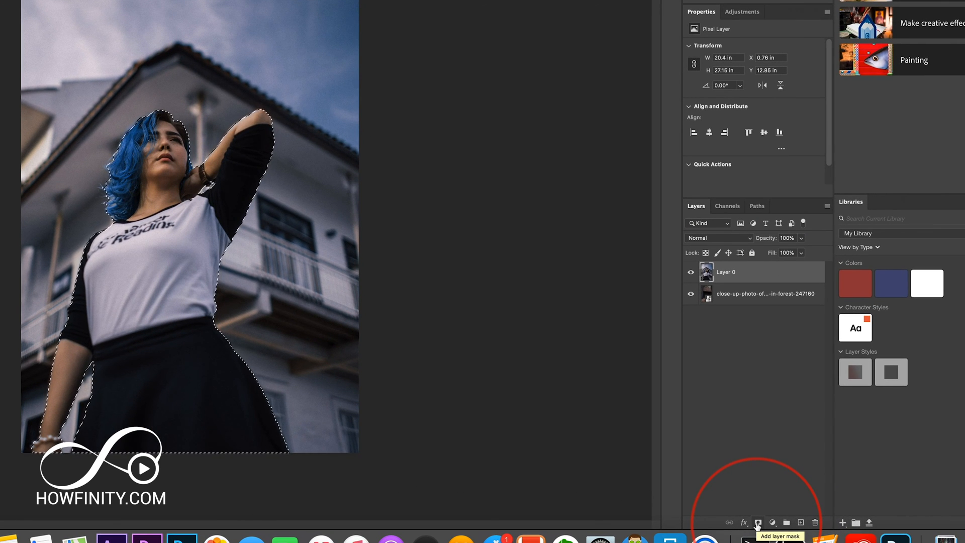
left_click(758, 523)
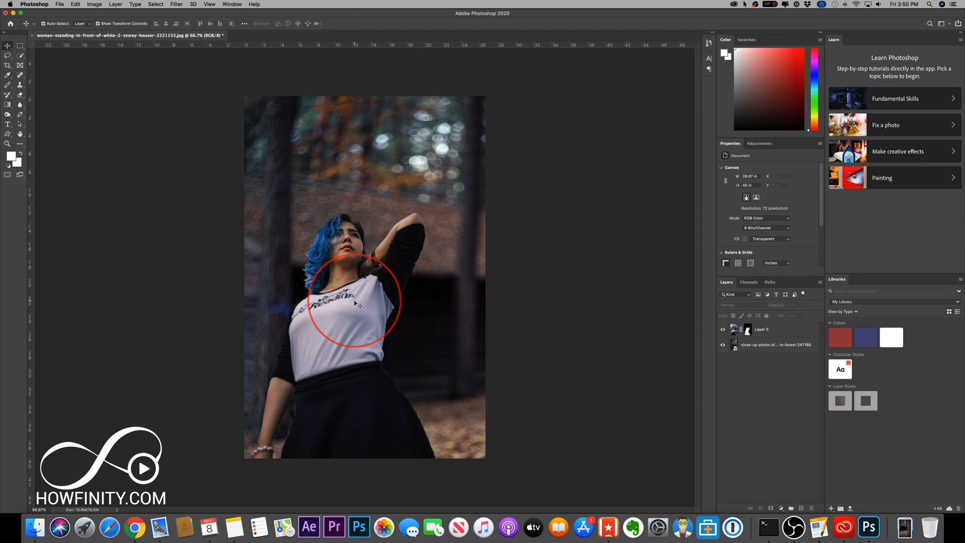
- Make the forest background layer the active layer
left_click(775, 344)
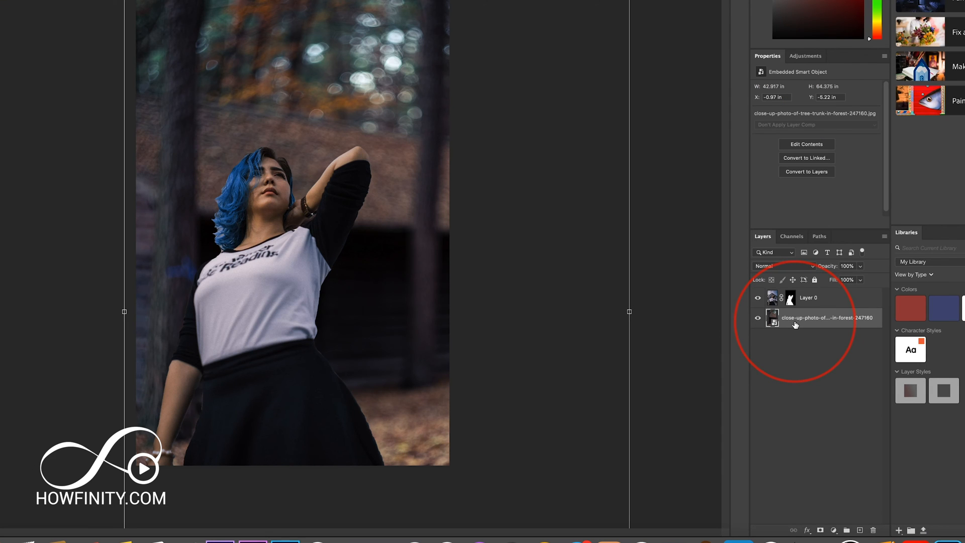
mouse_move(795, 326)
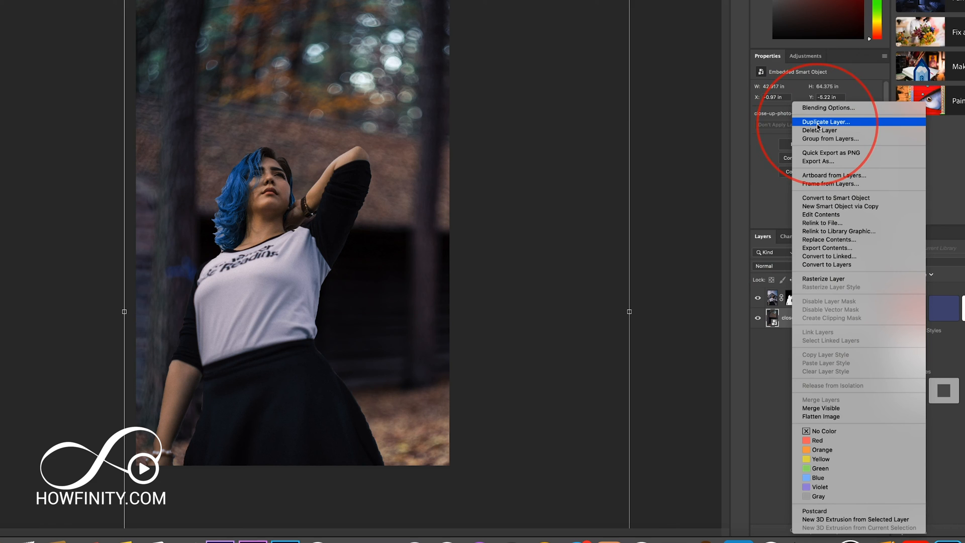
- Duplicate the forest layer and flatten the copy to one colour with Blur > Average
left_click(825, 122)
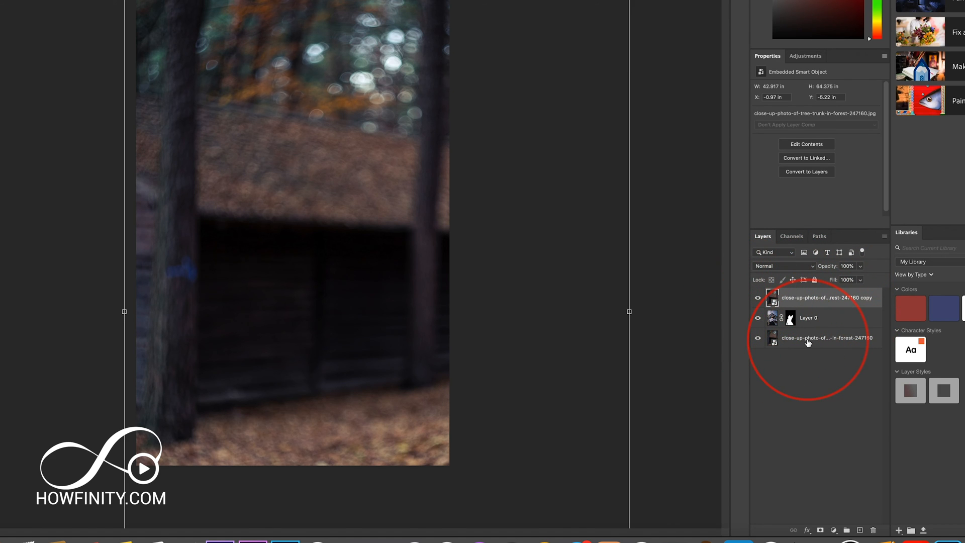
mouse_move(798, 300)
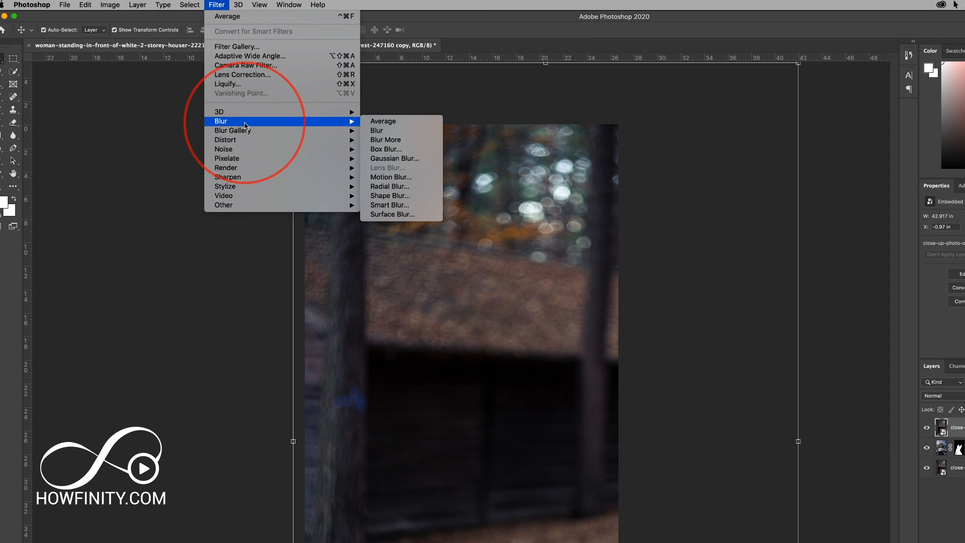
mouse_move(386, 126)
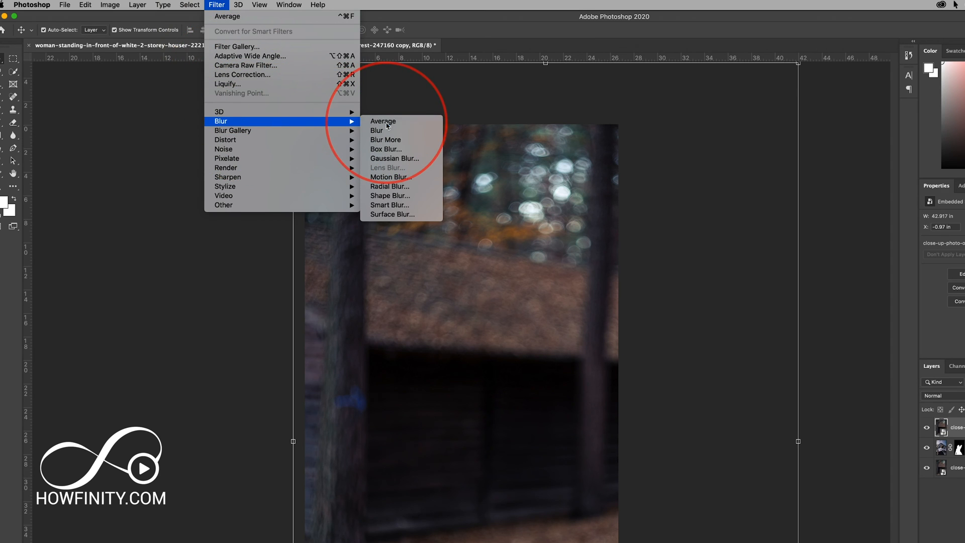
left_click(383, 121)
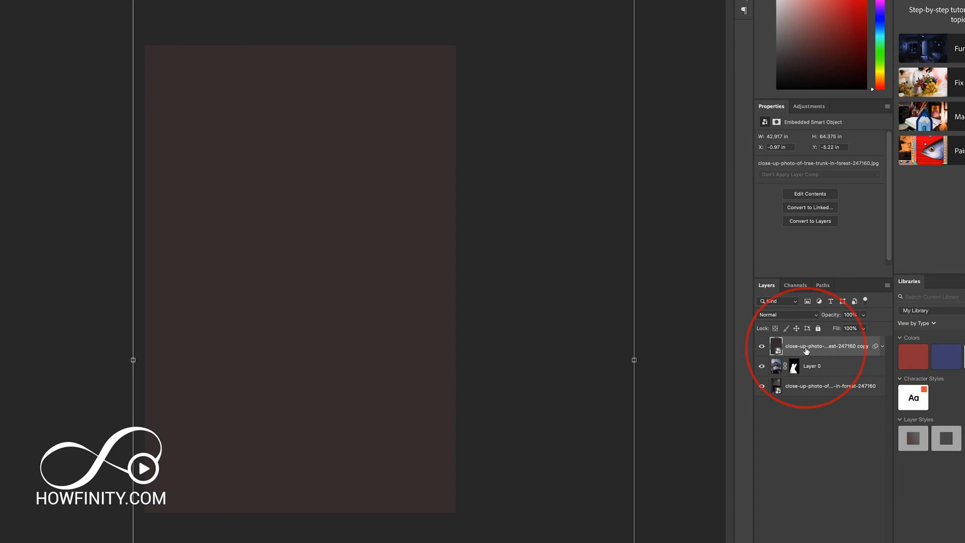
mouse_move(810, 352)
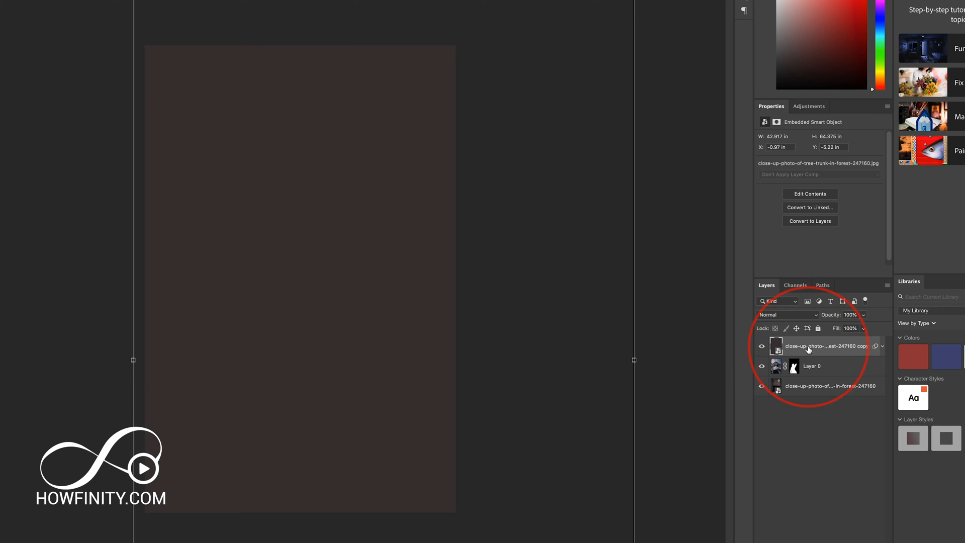
mouse_move(808, 351)
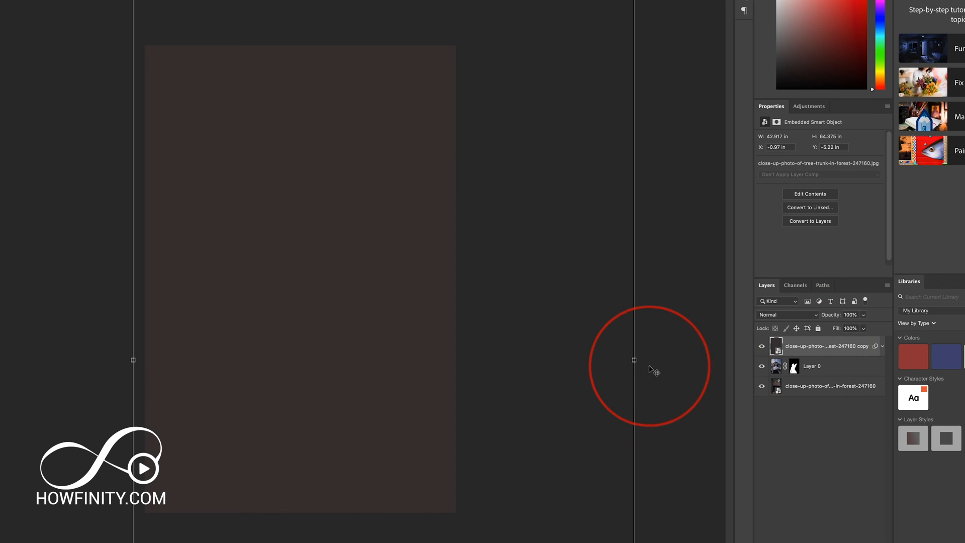
mouse_move(734, 366)
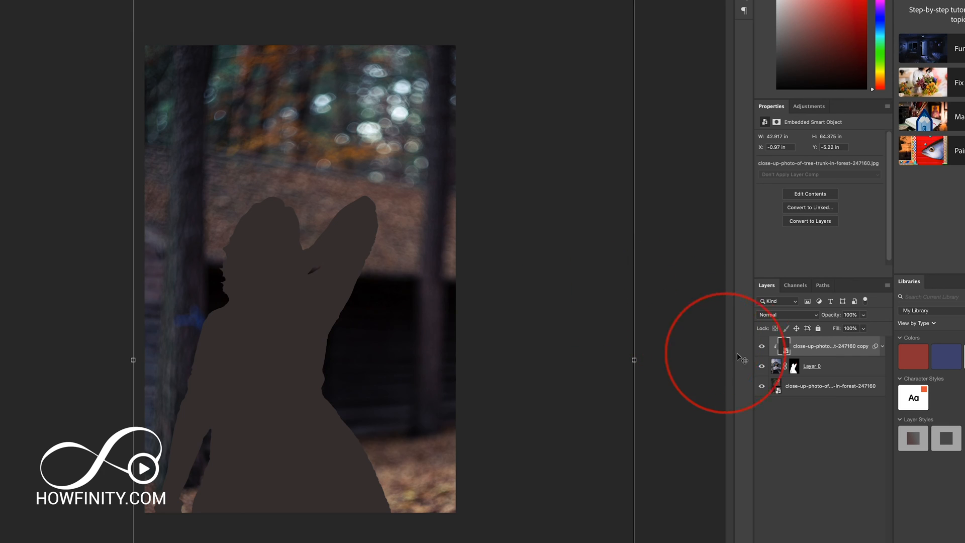
mouse_move(760, 317)
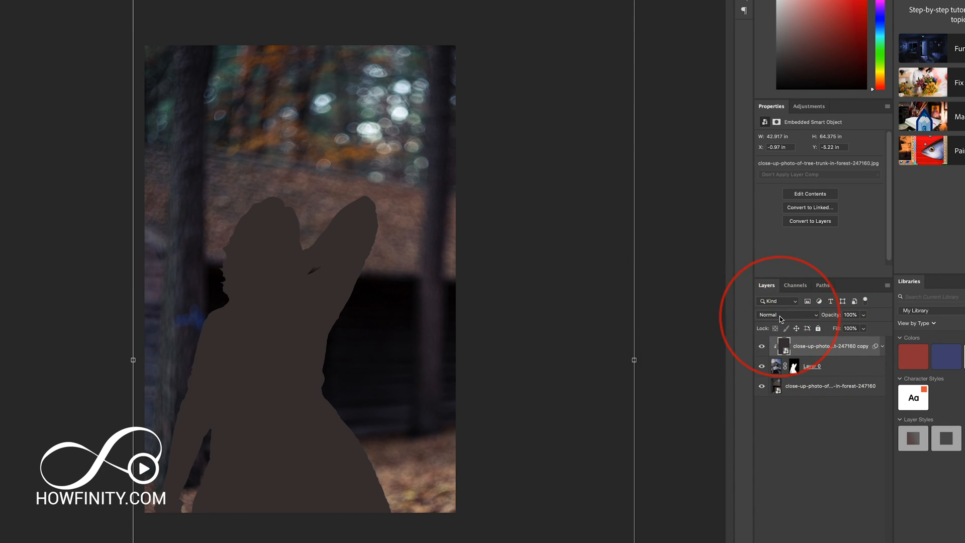
- Set the clipped averaged layer's blend mode to Soft Light
left_click(785, 315)
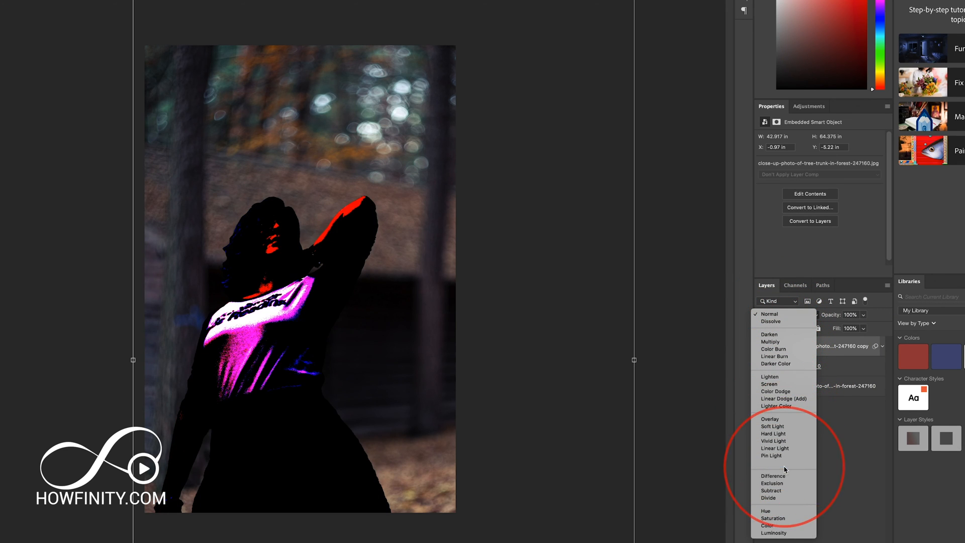
left_click(772, 427)
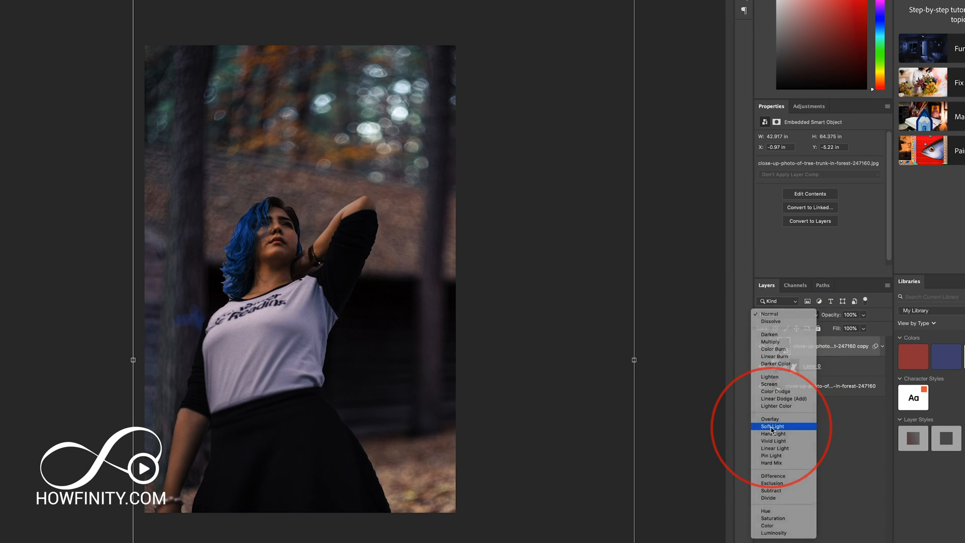
left_click(772, 426)
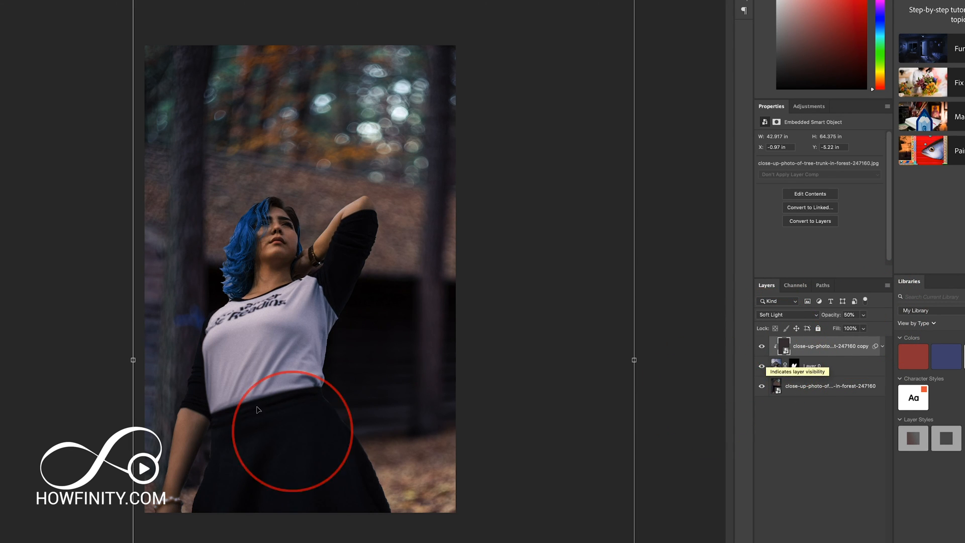
mouse_move(319, 347)
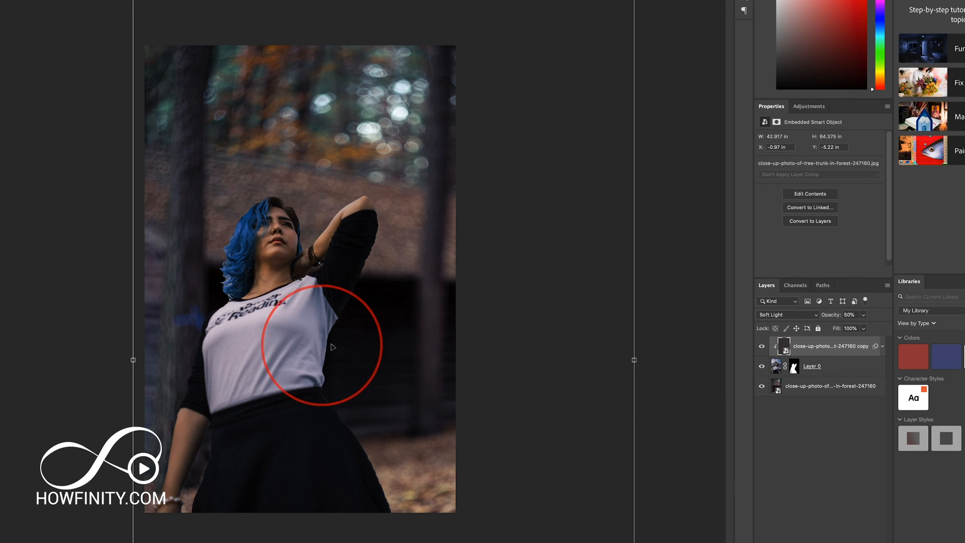
mouse_move(565, 203)
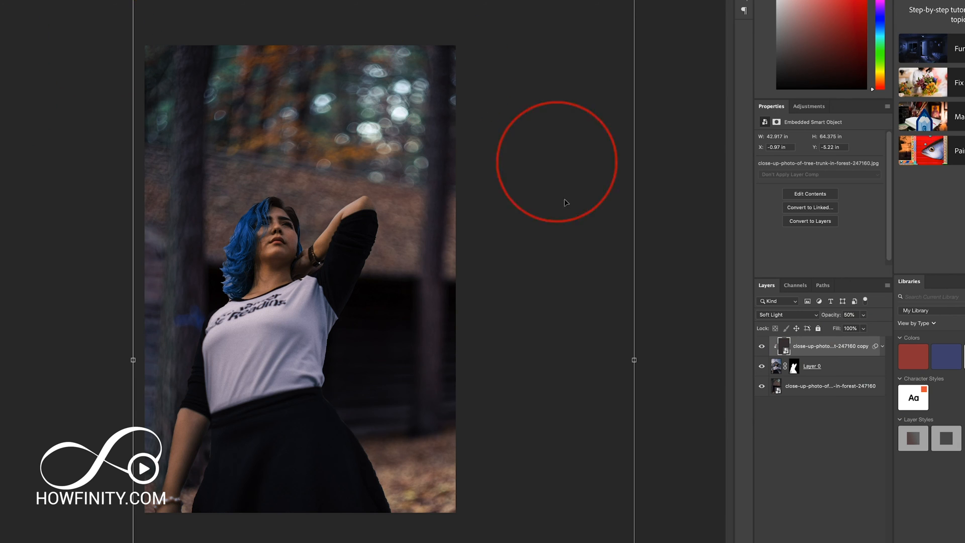
mouse_move(275, 334)
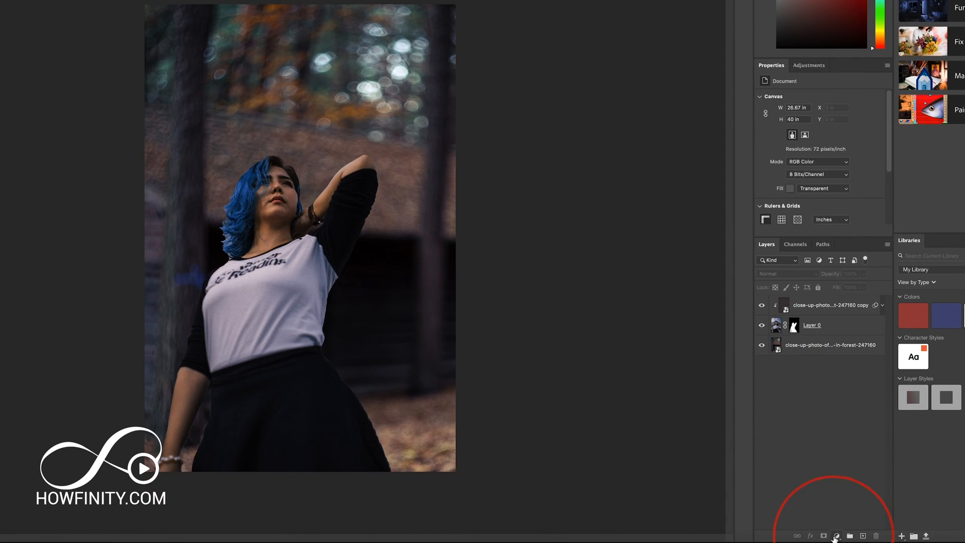
- Add a Solid Color fill layer in a warm yellow-orange hue
left_click(838, 535)
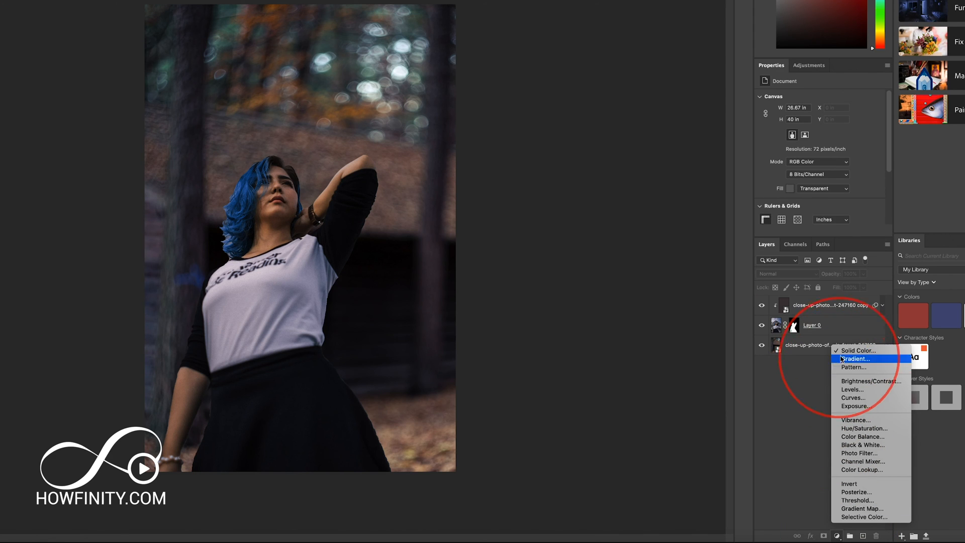
left_click(857, 350)
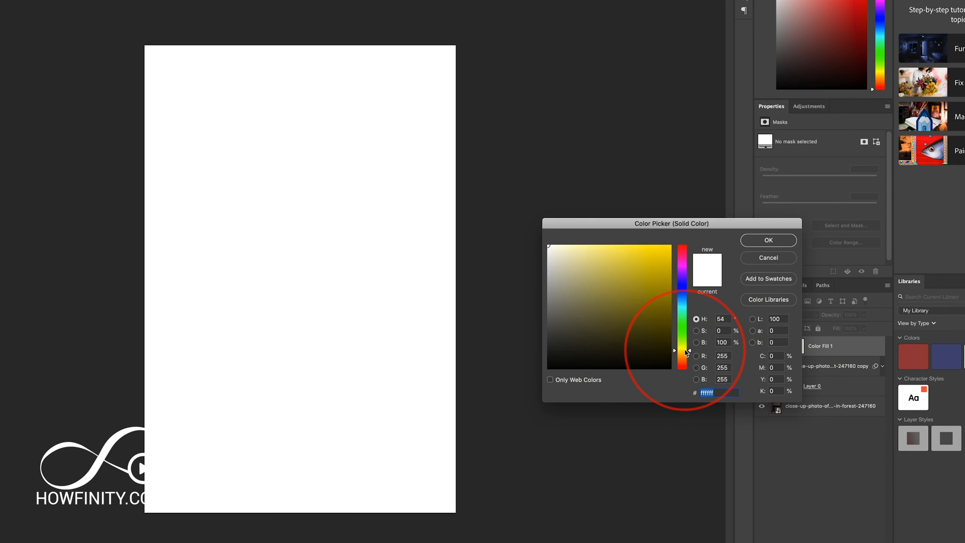
left_click(673, 245)
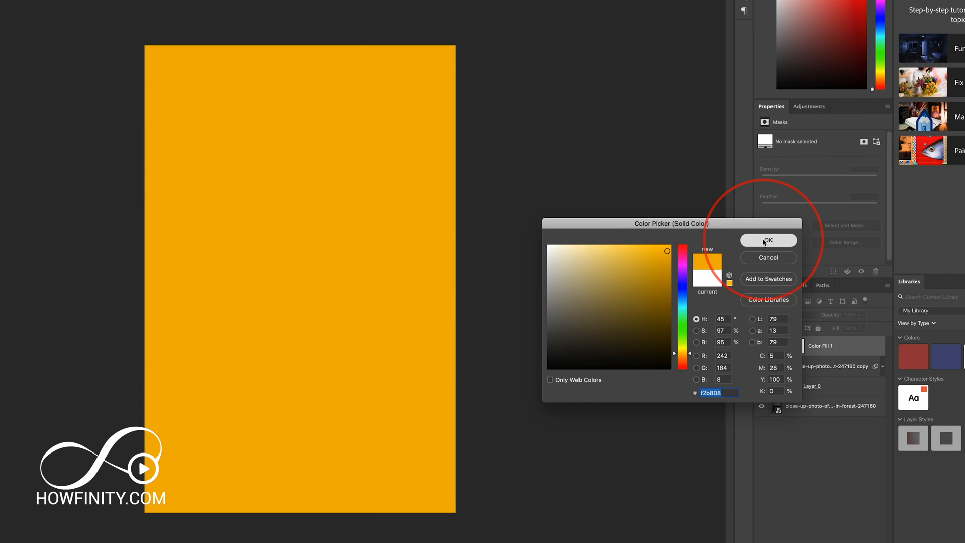
left_click(769, 240)
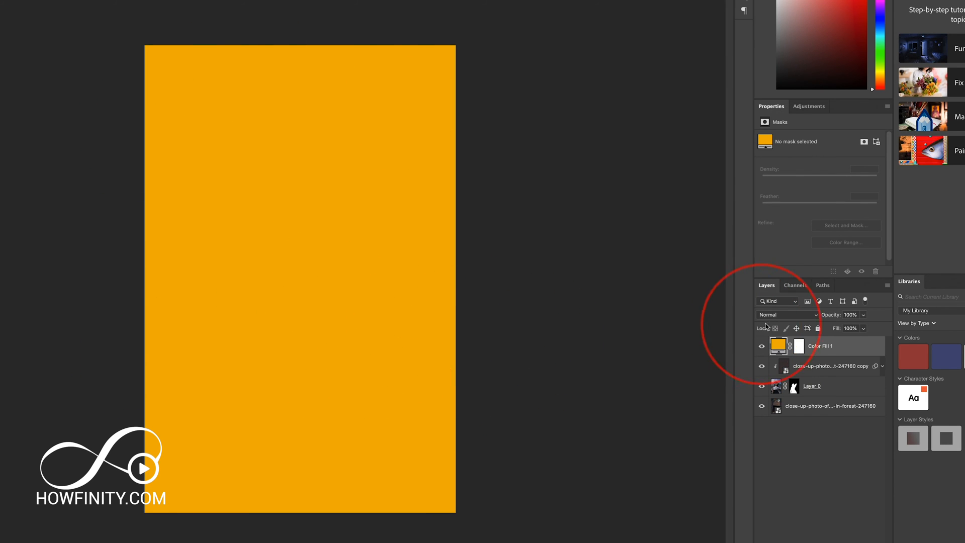
- Set the Color Fill 1 layer to Soft Light and lower its opacity
left_click(785, 314)
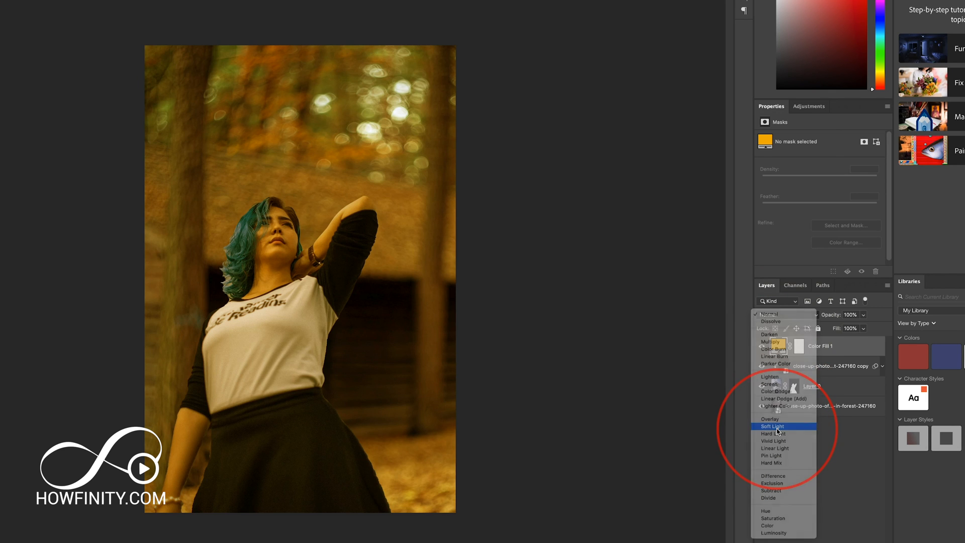
left_click(772, 426)
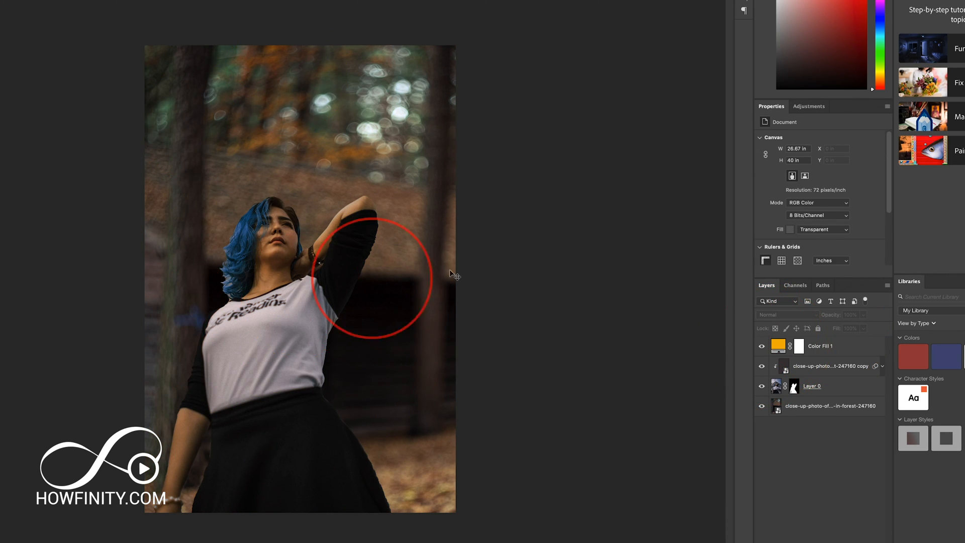
left_click(761, 366)
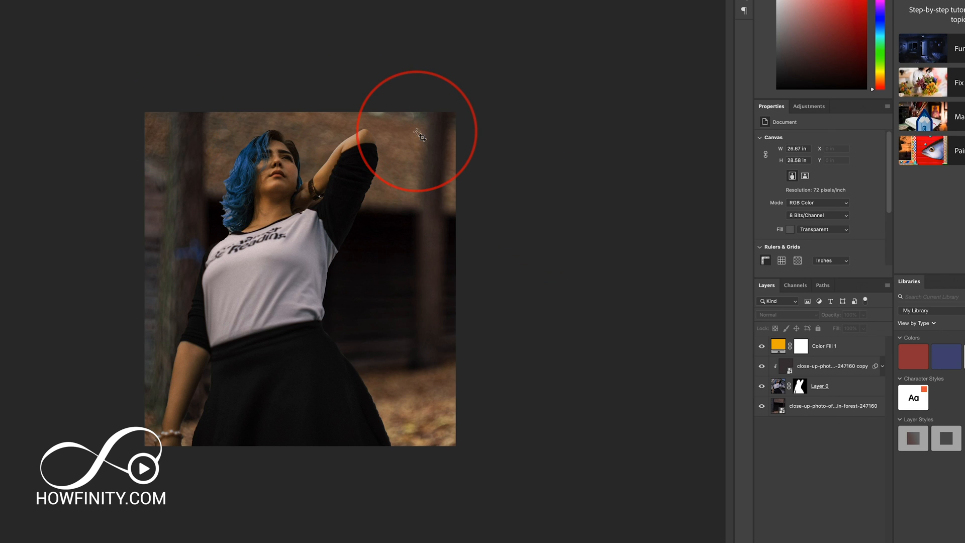
mouse_move(70, 192)
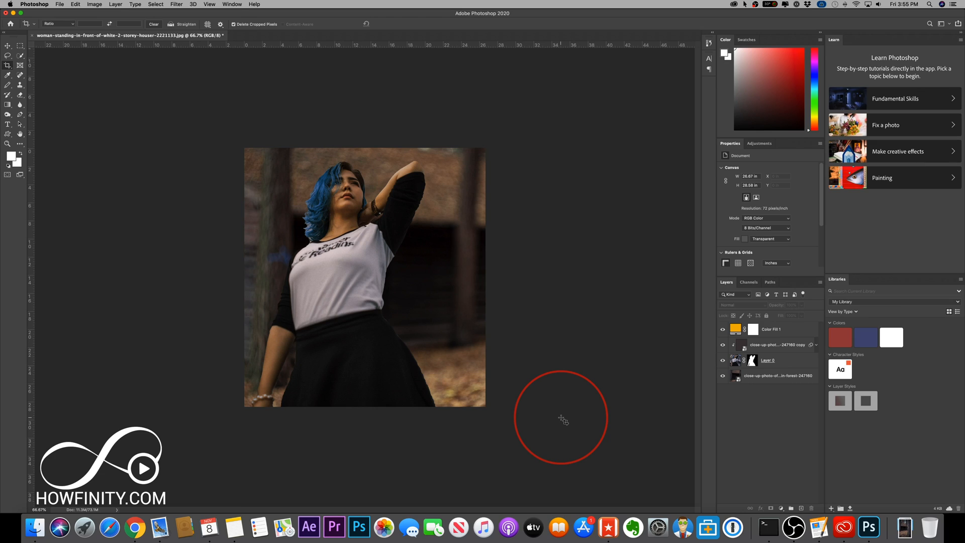
- Reach the Export entry from the File menu for the square warm-toned composite
left_click(59, 4)
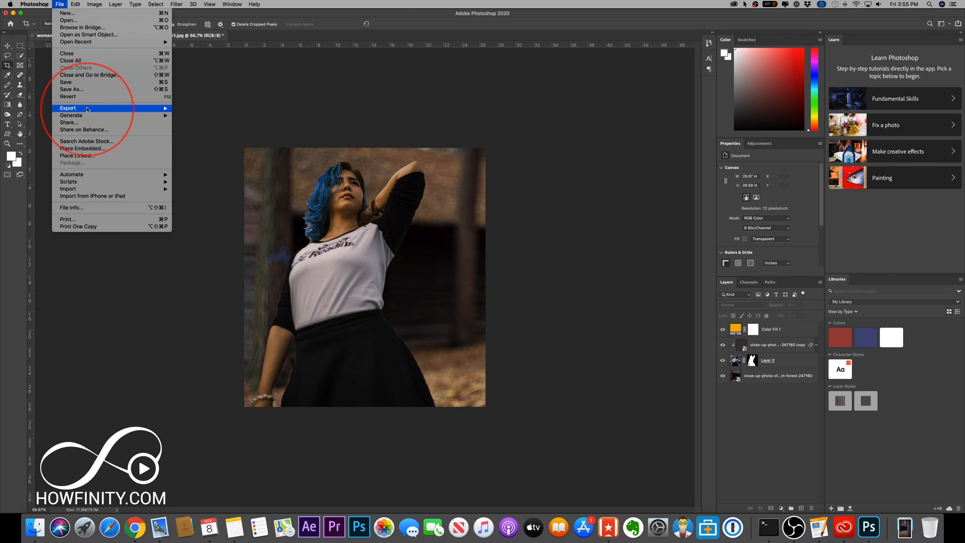